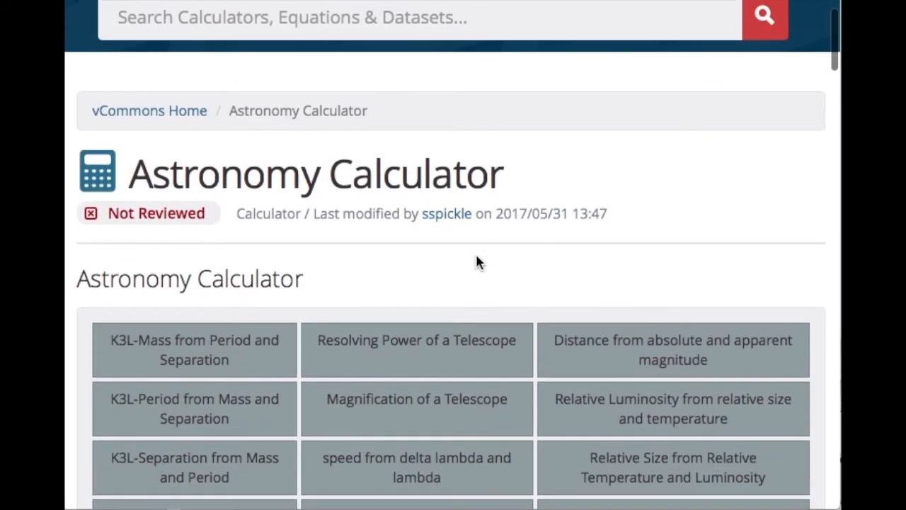
Scroll down the Astronomy Calculator page toward the SAF-Size from Distance and angle tile
{"action": "scroll", "scroll_direction": "down", "scroll_amount": 3}
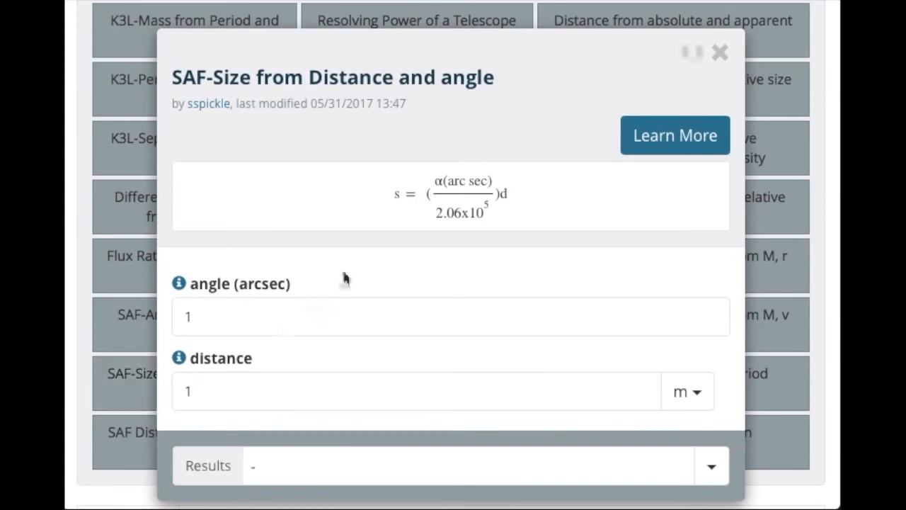
Set the distance to 2 astronomical units (ua), giving a size of about 1,450,541.89 m
{"action": "left_click", "coordinate": [450, 317]}
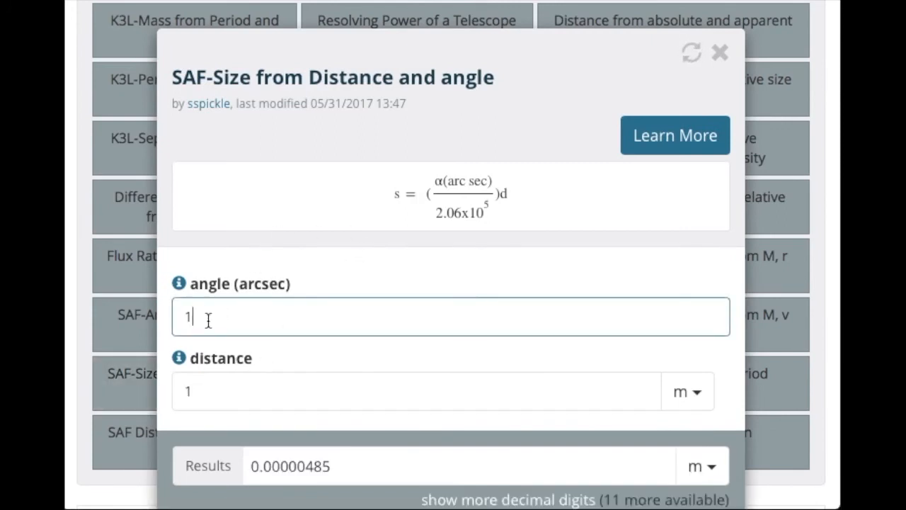
{"action": "mouse_move", "coordinate": [243, 318]}
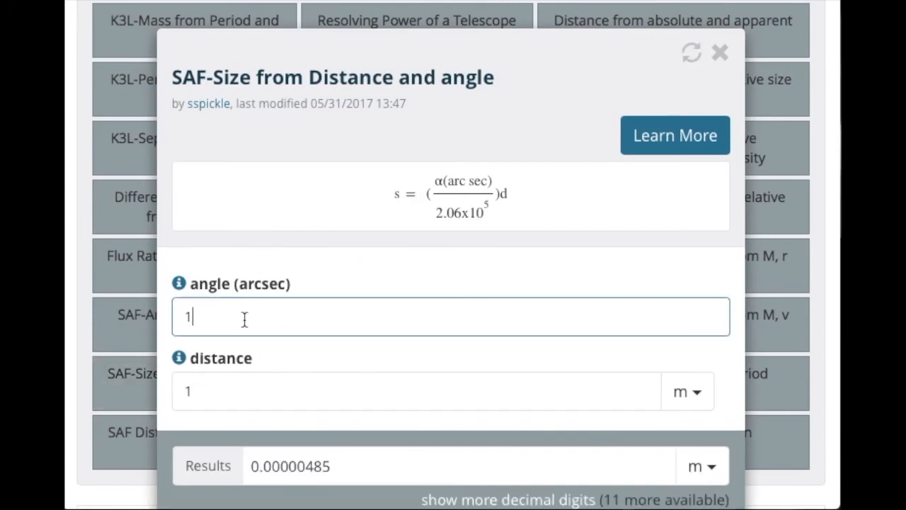
{"action": "left_click", "coordinate": [416, 390]}
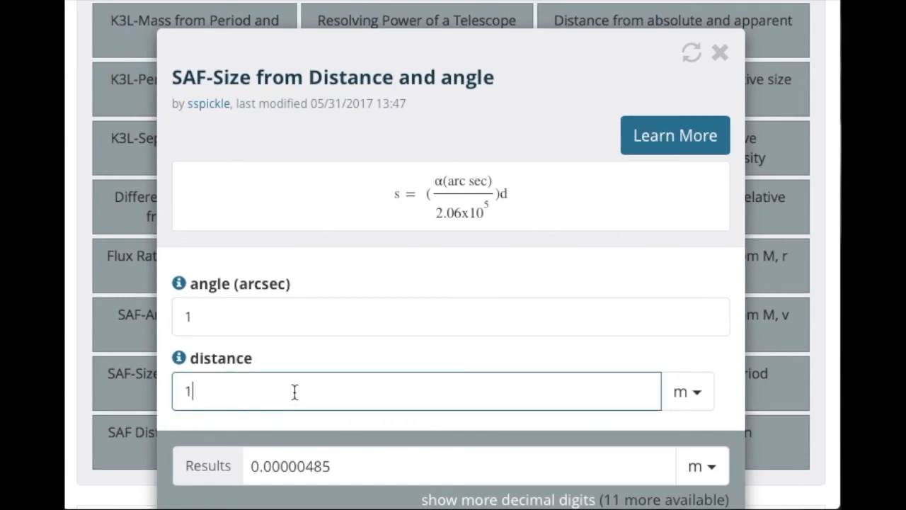
{"action": "mouse_move", "coordinate": [334, 392]}
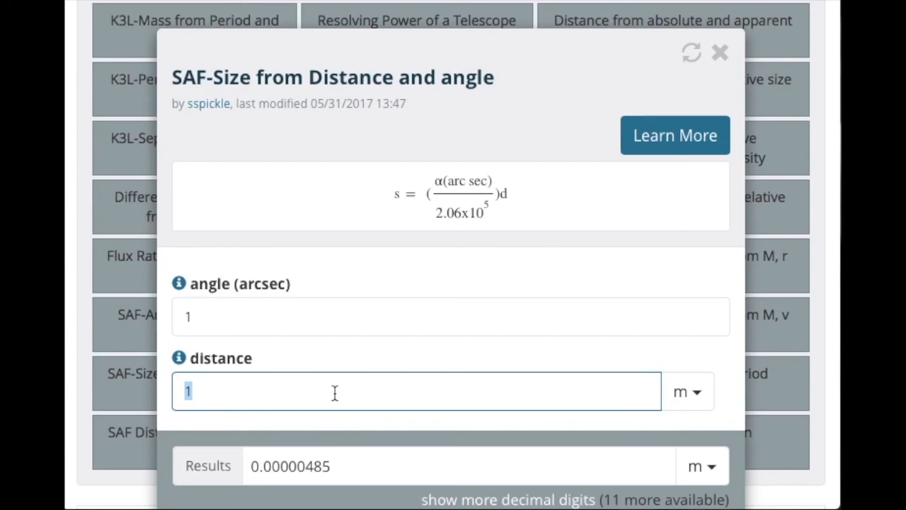
{"action": "type", "text": "2"}
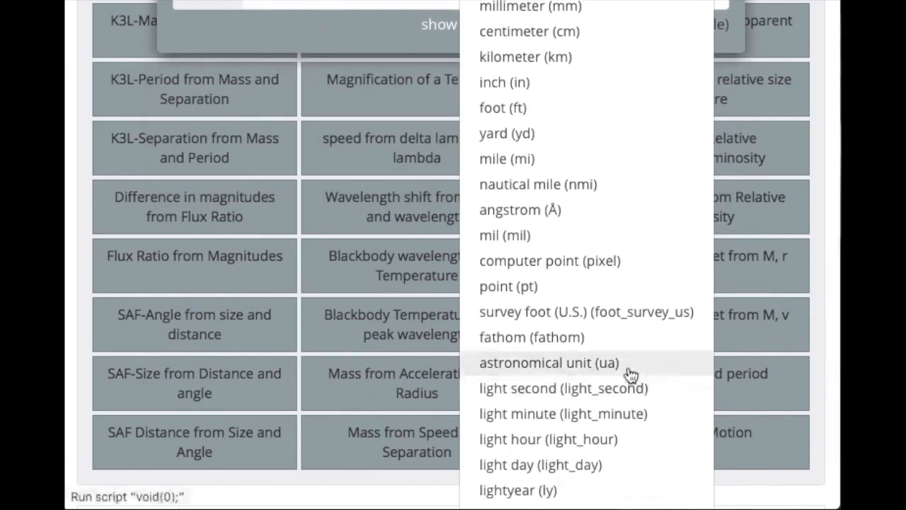
{"action": "left_click", "coordinate": [550, 362]}
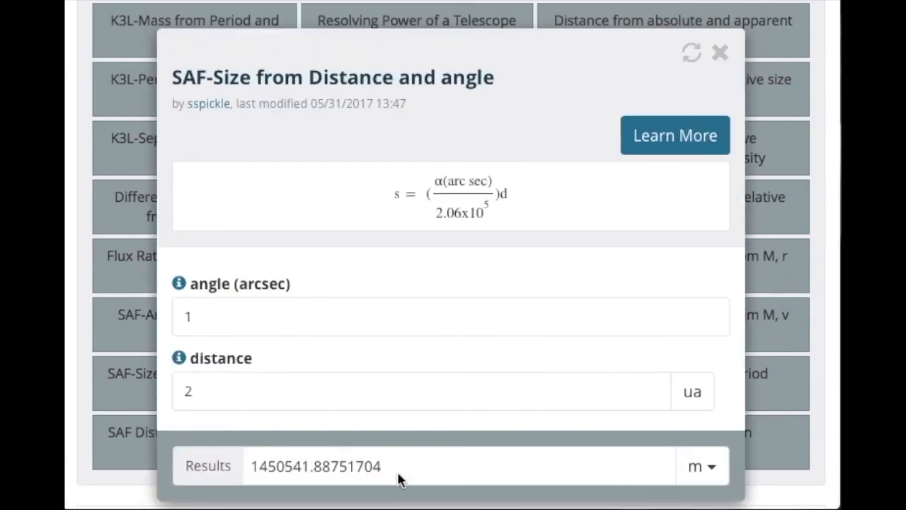
{"action": "mouse_move", "coordinate": [247, 460]}
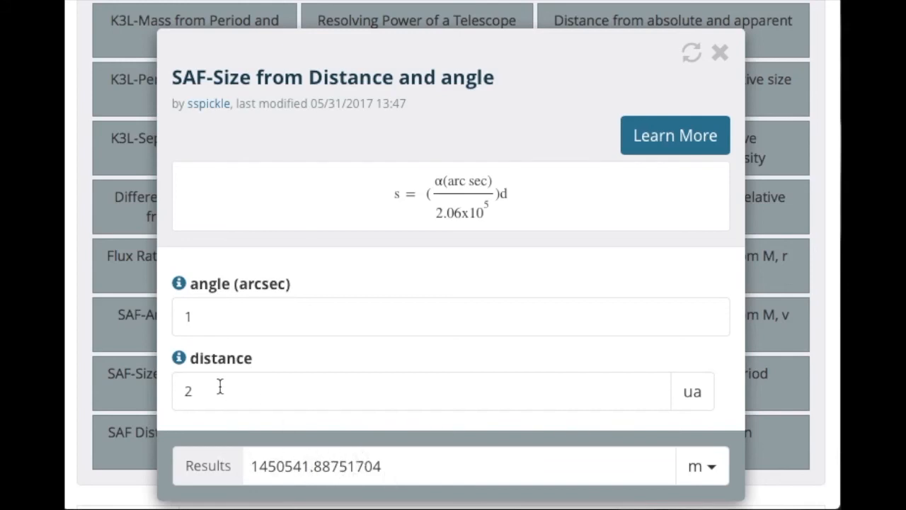
{"action": "mouse_move", "coordinate": [218, 317]}
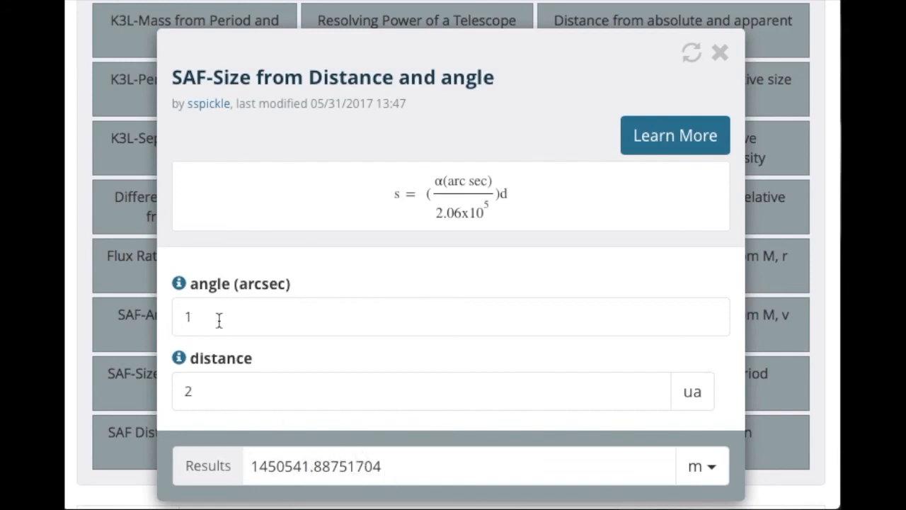
{"action": "mouse_move", "coordinate": [254, 371]}
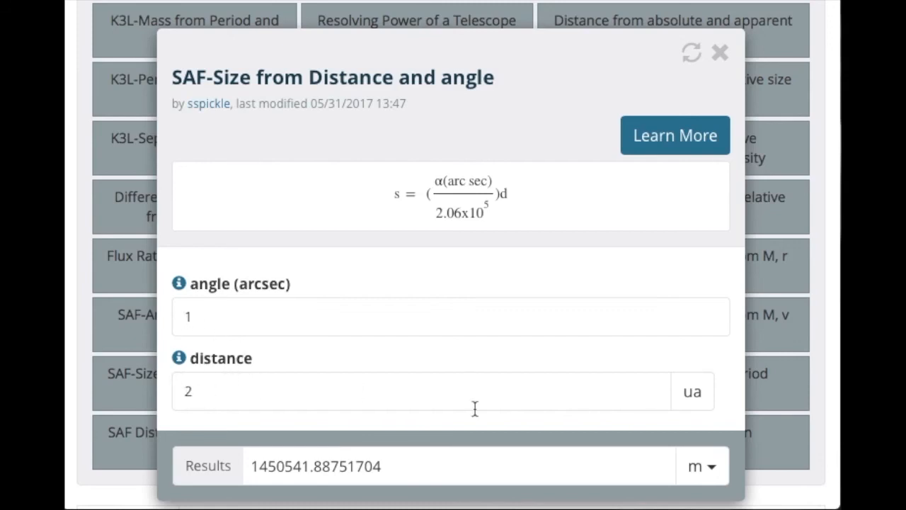
{"action": "mouse_move", "coordinate": [650, 464]}
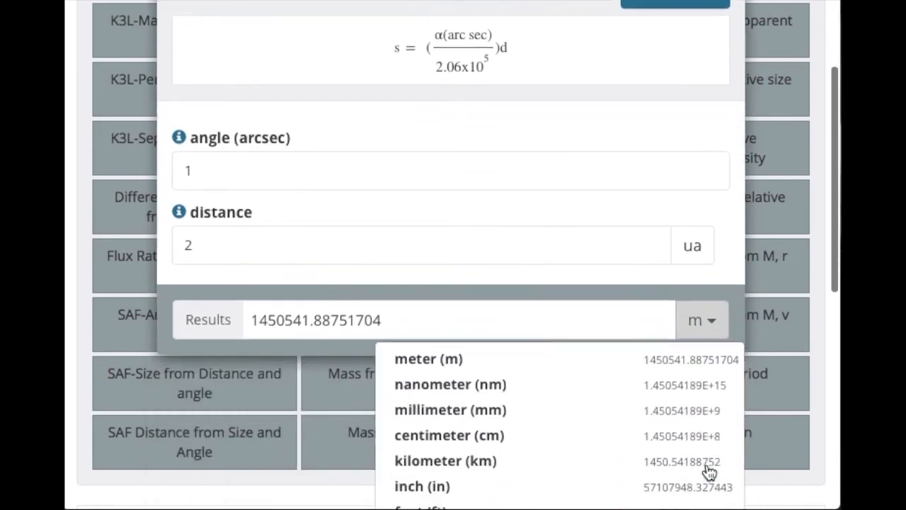
Show the computed size in kilometers, then miles, heading toward inches
{"action": "left_click", "coordinate": [445, 460]}
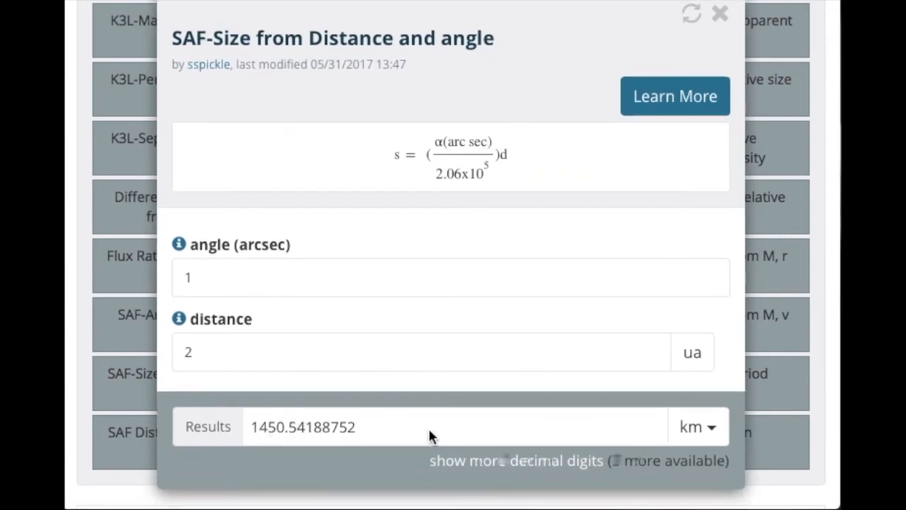
{"action": "left_click", "coordinate": [697, 426]}
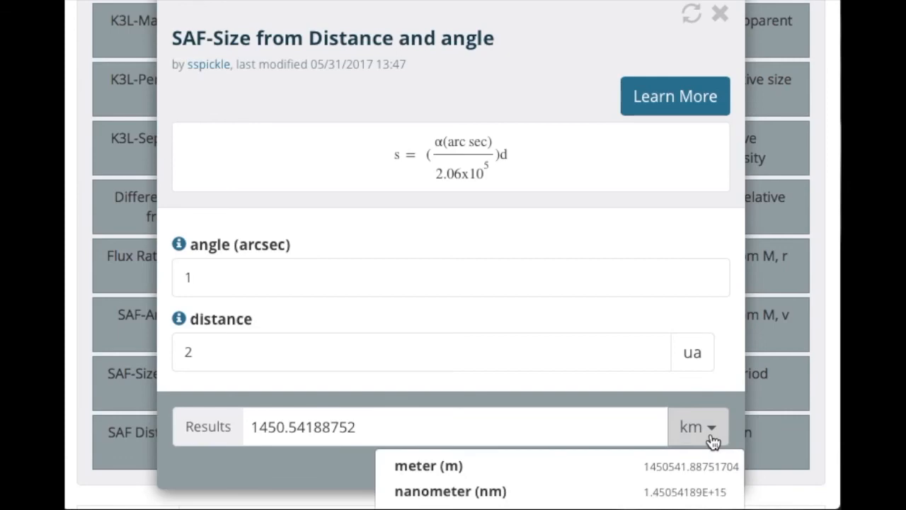
{"action": "left_click", "coordinate": [700, 416]}
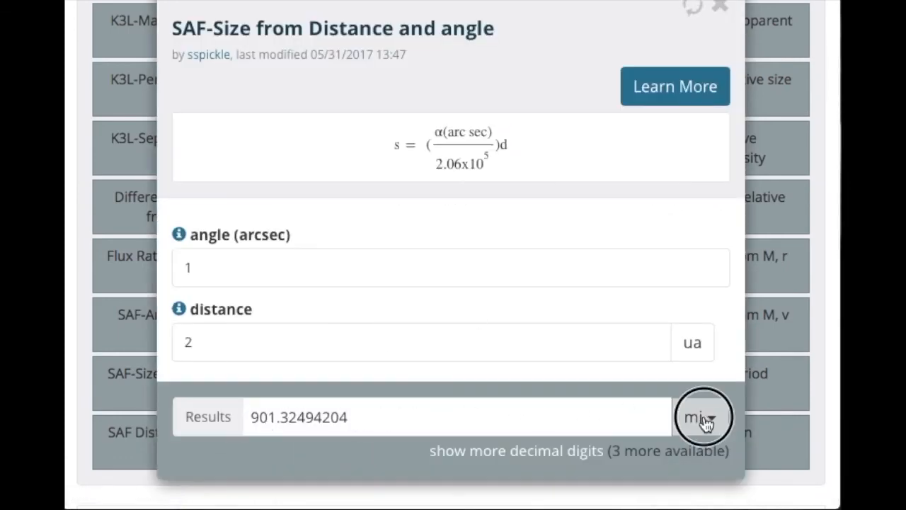
{"action": "left_click", "coordinate": [702, 416]}
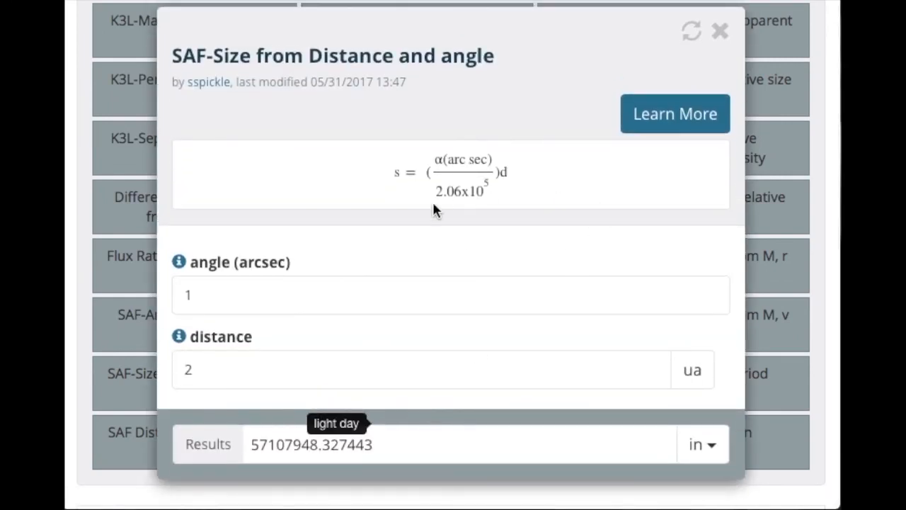
{"action": "mouse_move", "coordinate": [382, 201]}
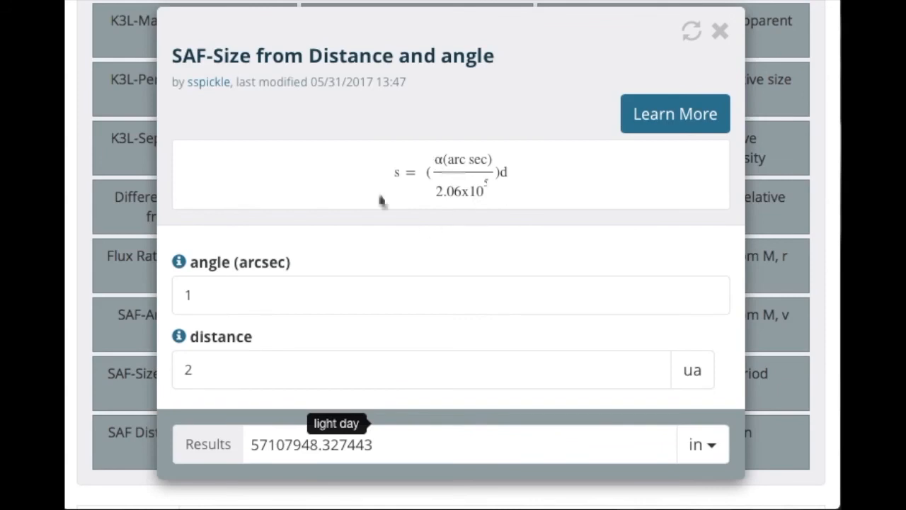
{"action": "mouse_move", "coordinate": [583, 203]}
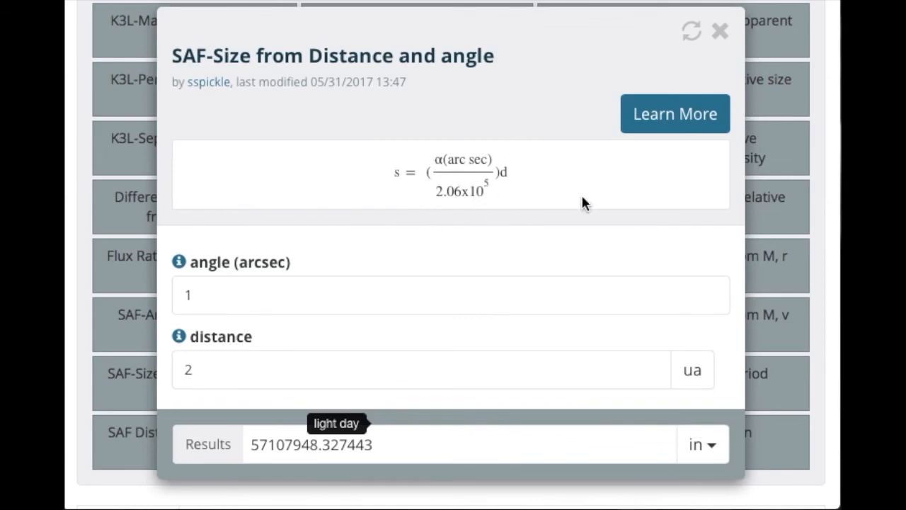